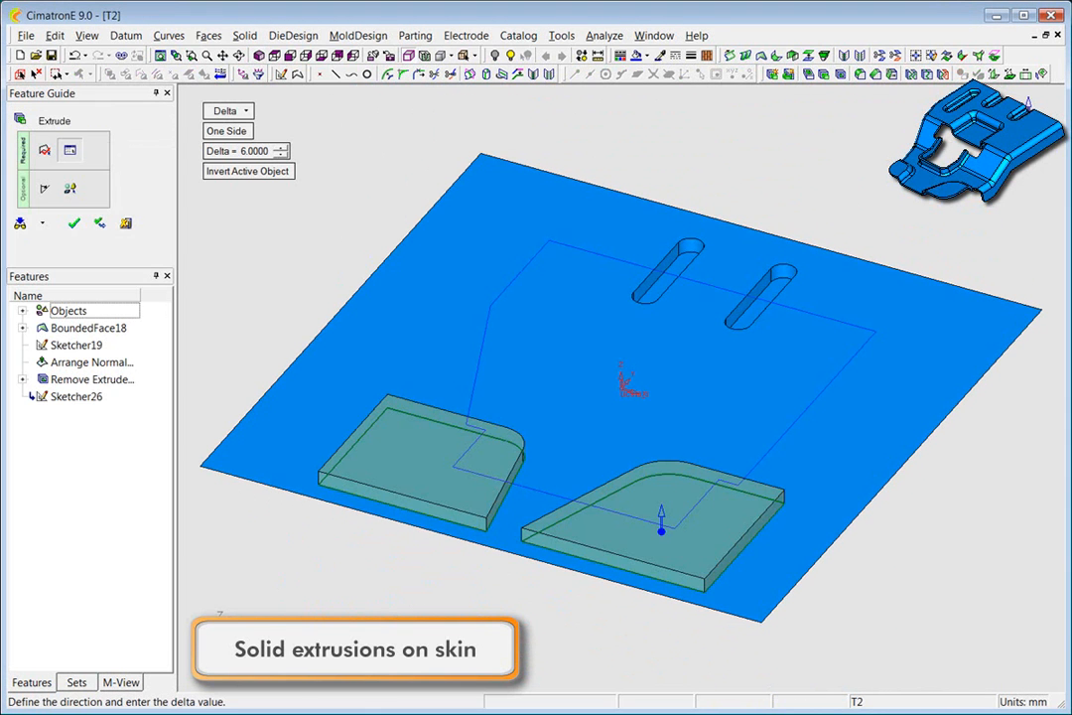
Extrude the two sketch profiles as 6 mm solid pads, then begin a Solid Cut on the skin.
left_click(73, 222)
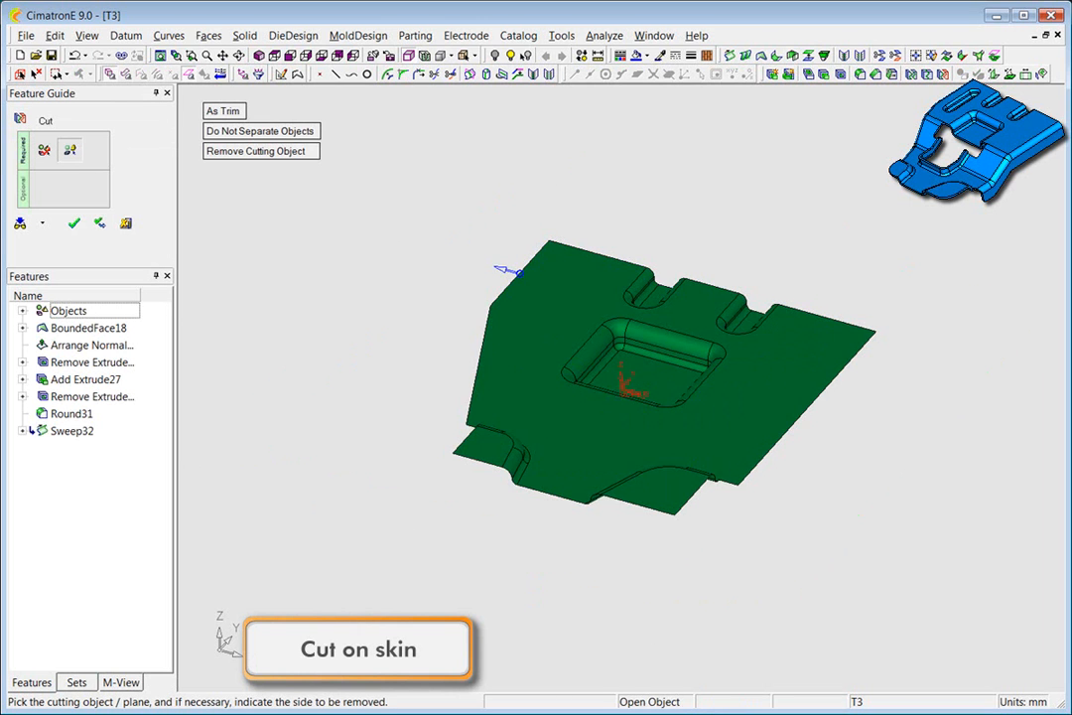
Cut and bend the skin, then Face Corner its corners with radii 30, 14 and 16 mm.
left_click(75, 223)
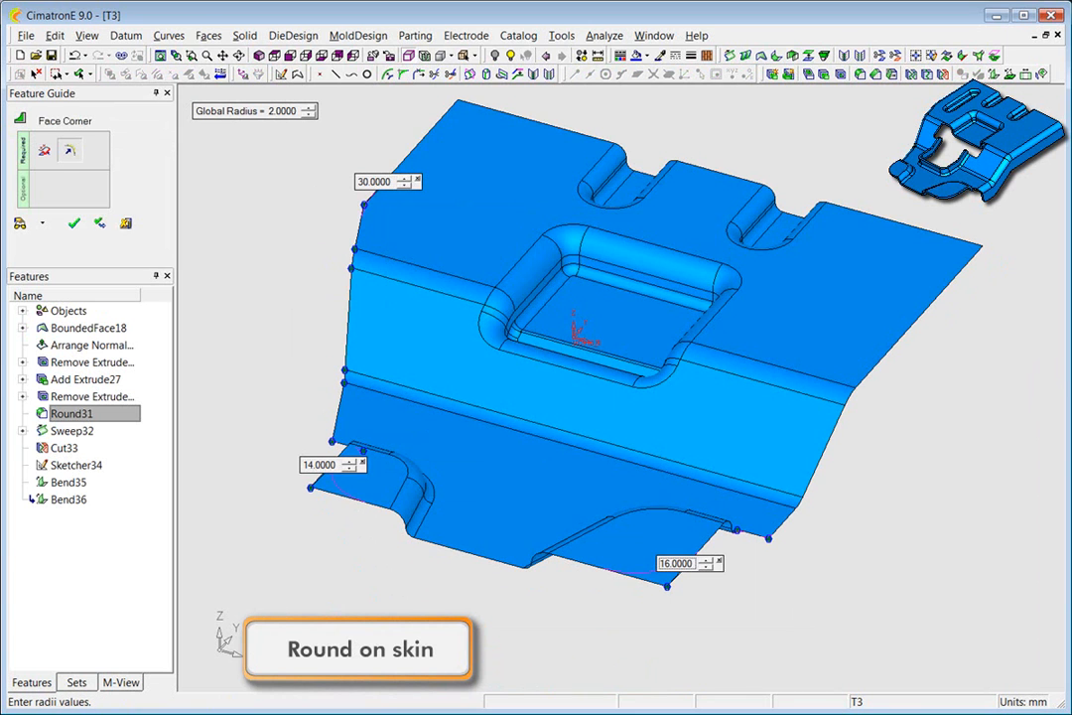
Apply a Solid Round with constant global radius 5.0 to the thickened part's edges.
left_click(121, 683)
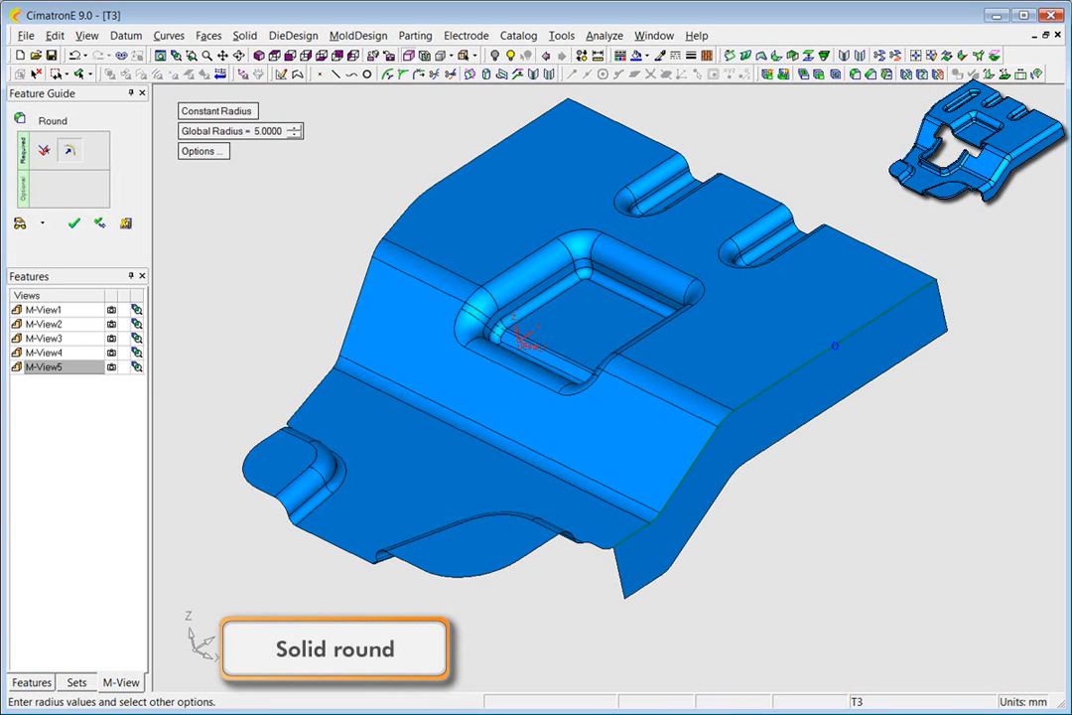
Fillet between the first and second face sets, then sketch the dimensioned T profile over the pocket.
left_click(75, 222)
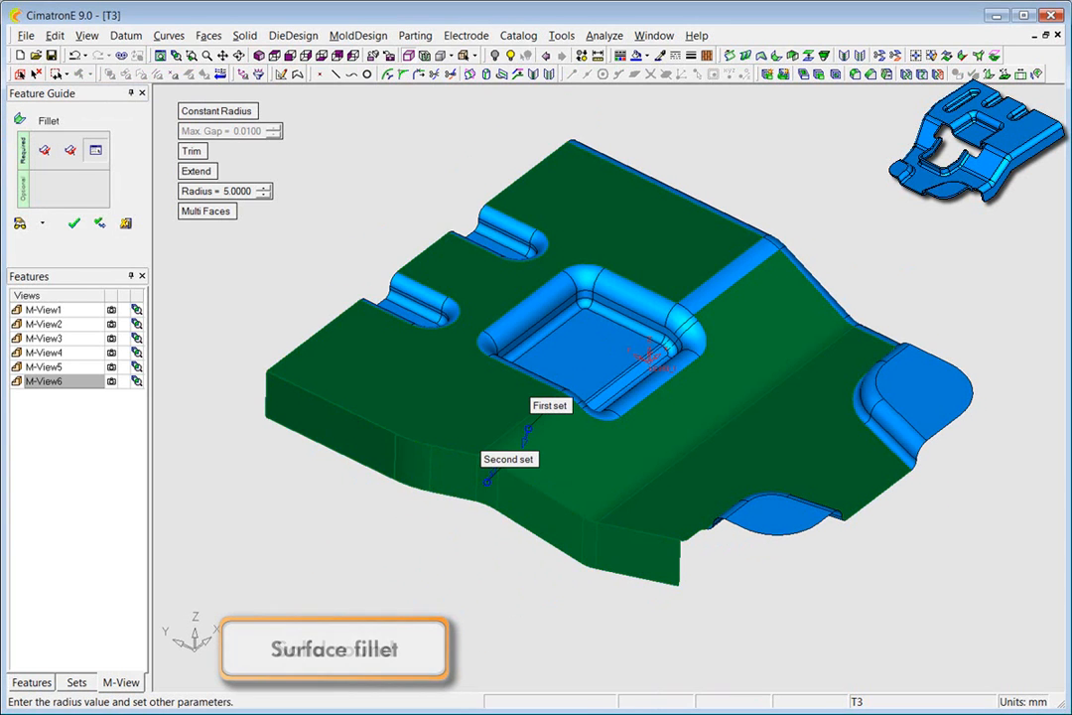
left_click(75, 222)
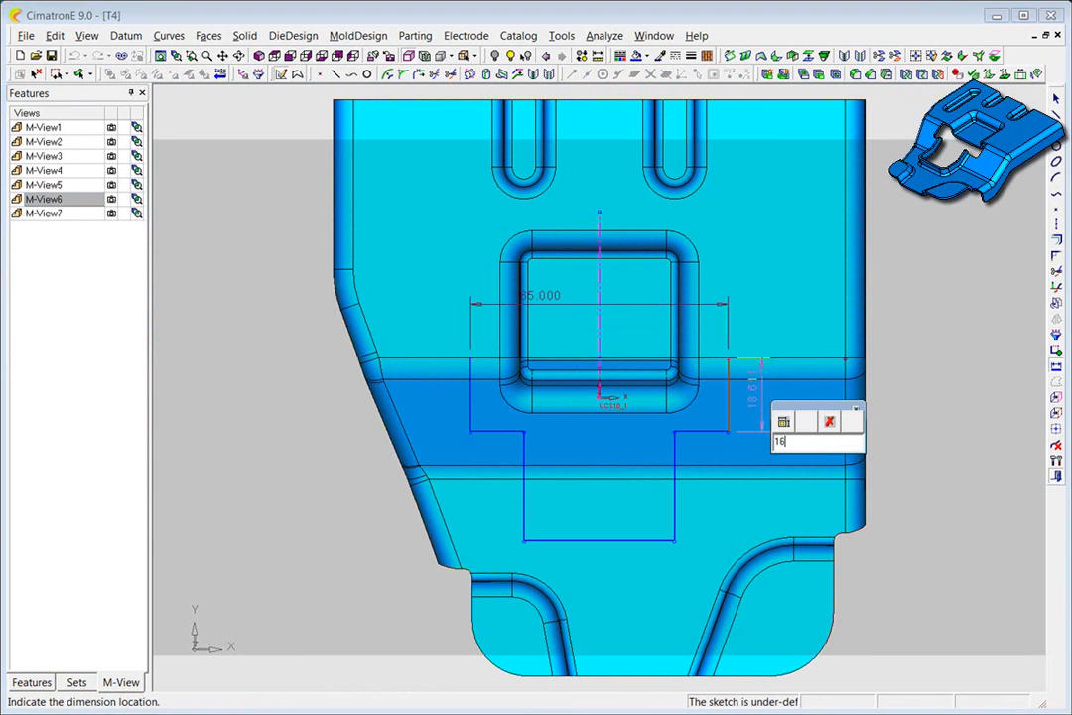
Face Corner the T profile at 6 mm, cut it through the part, and round its edges with Smooth Chain On.
left_click(783, 421)
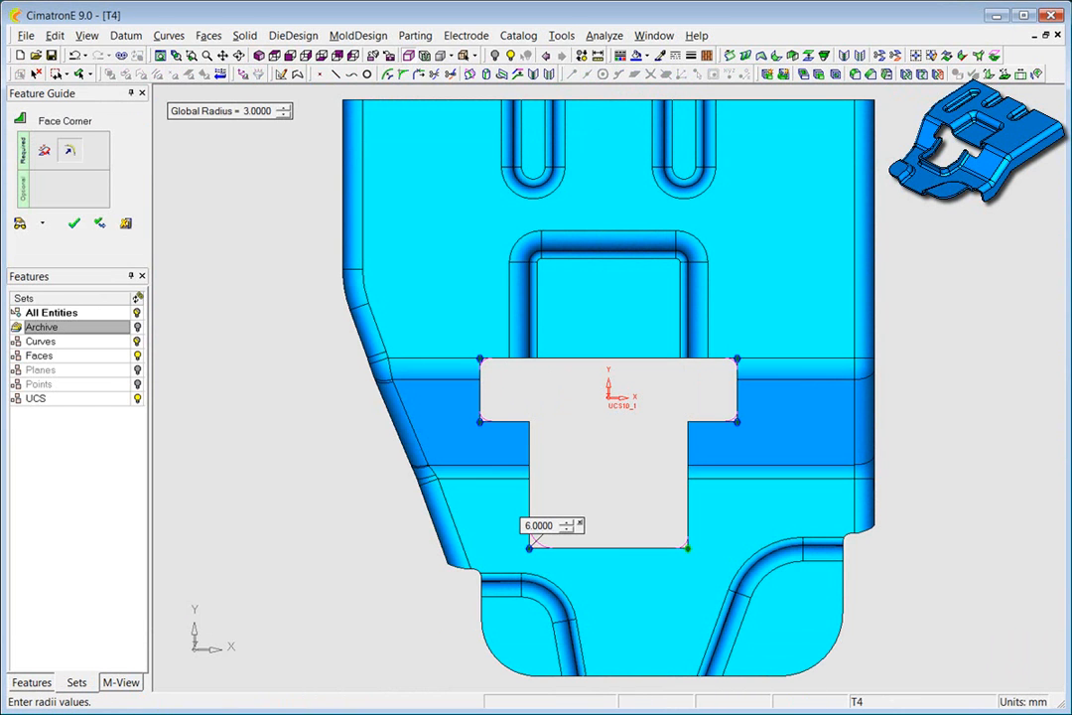
left_click(119, 683)
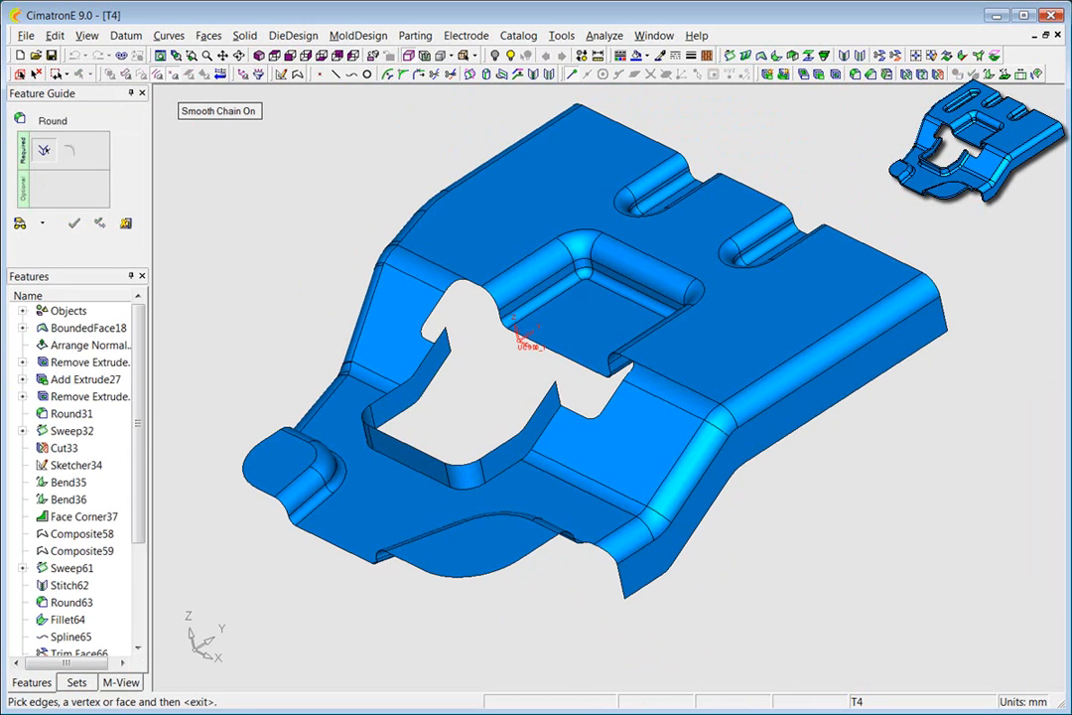
Import the external dimple geometry onto the top face and cut it into the solid as a Boolean.
left_click(544, 427)
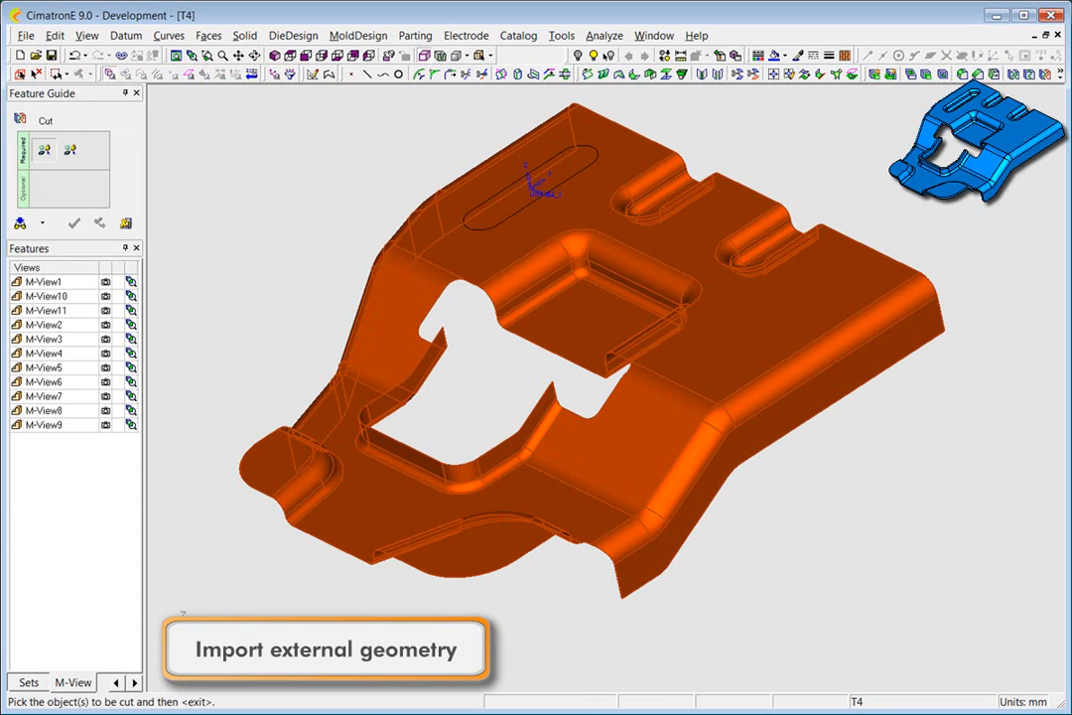
left_click(536, 188)
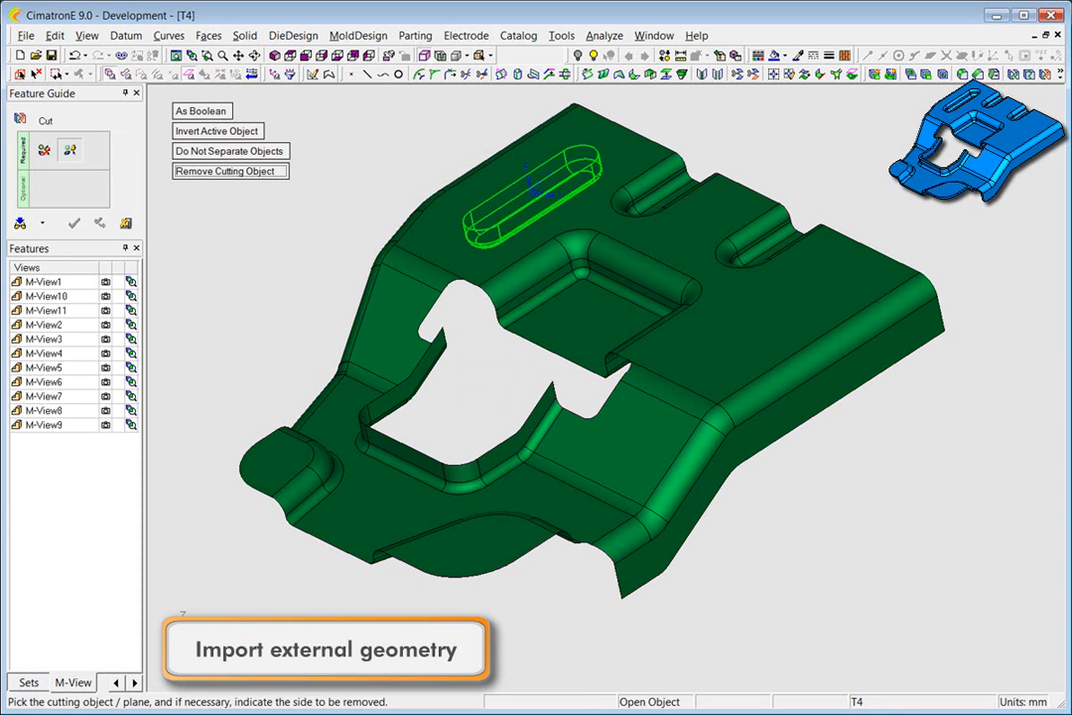